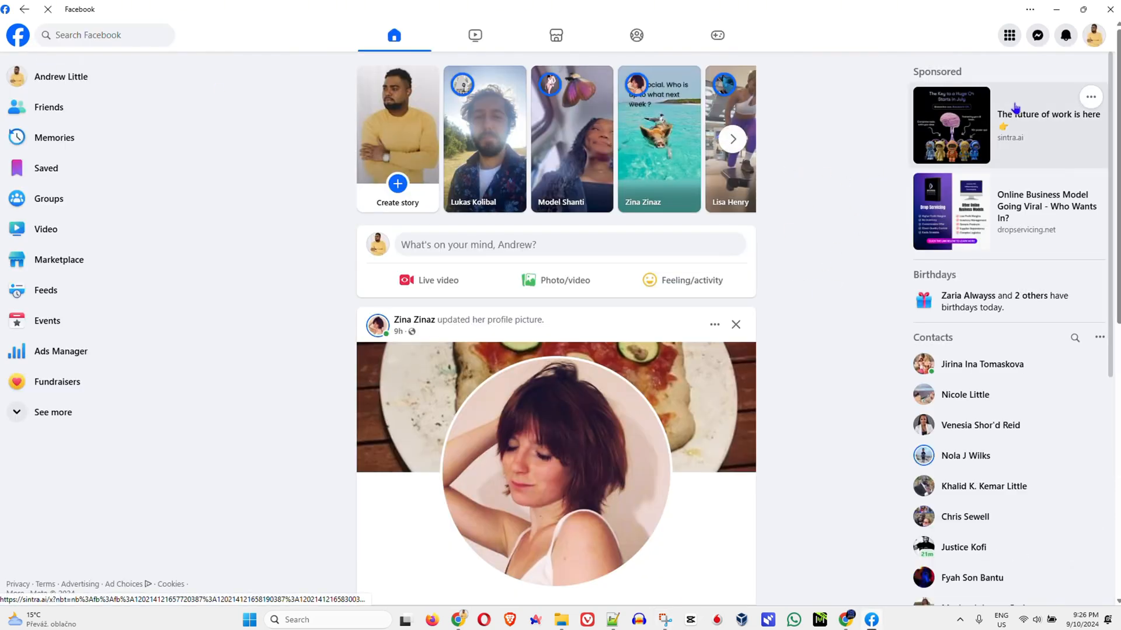
Reach the Settings & privacy page from the account menu in the top-right corner.
{"action": "left_click", "coordinate": [1093, 34]}
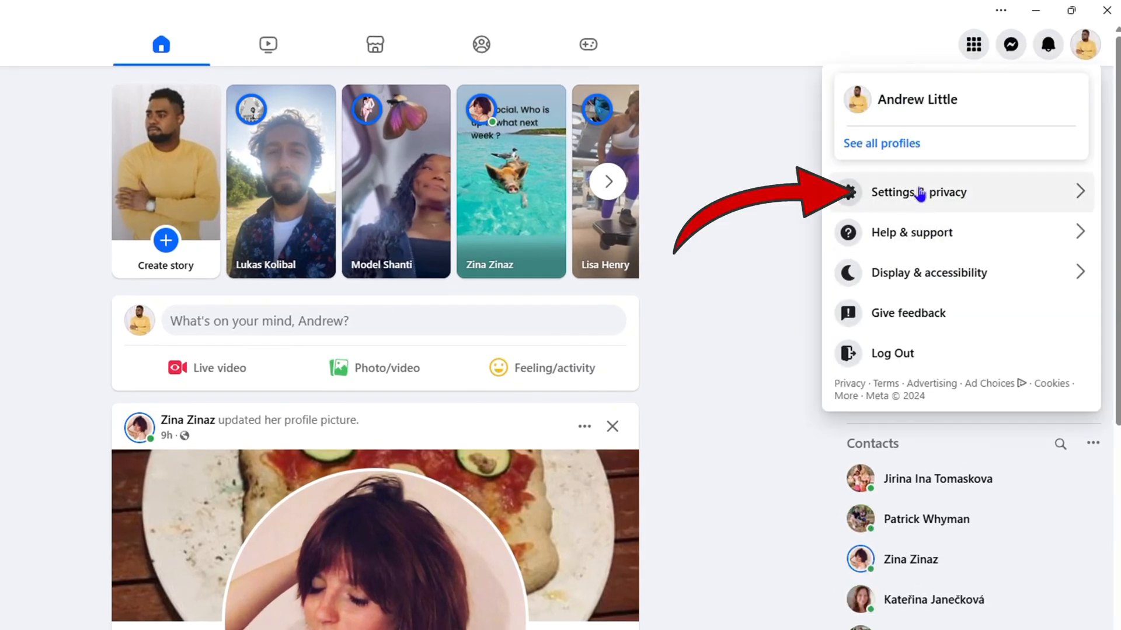
{"action": "left_click", "coordinate": [918, 193]}
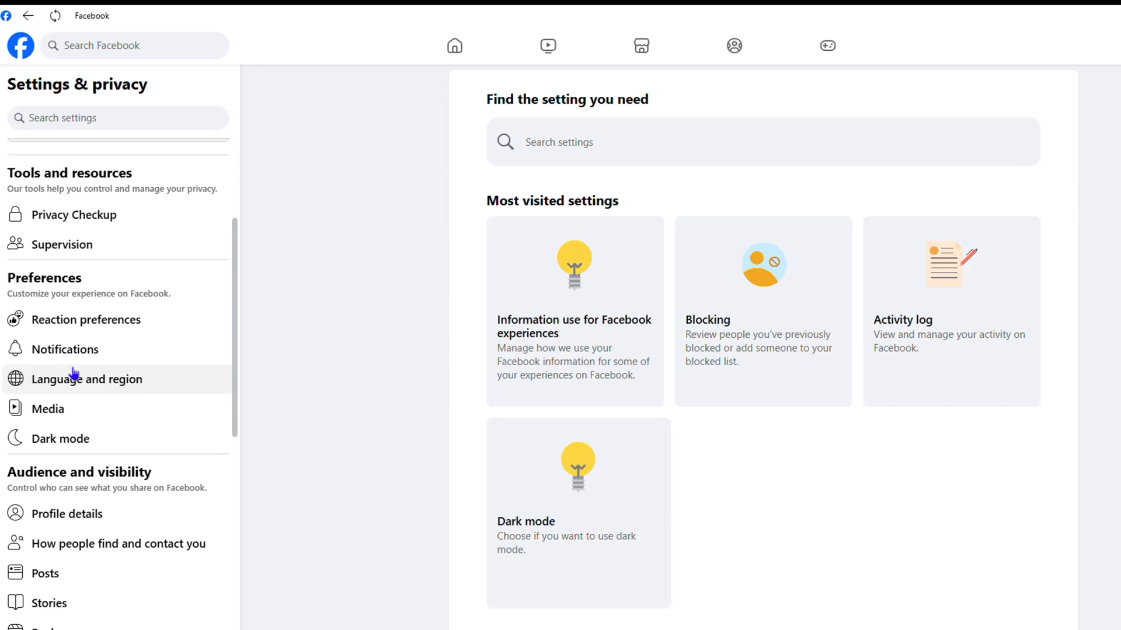
{"action": "scroll", "scroll_direction": "down", "scroll_amount": 3}
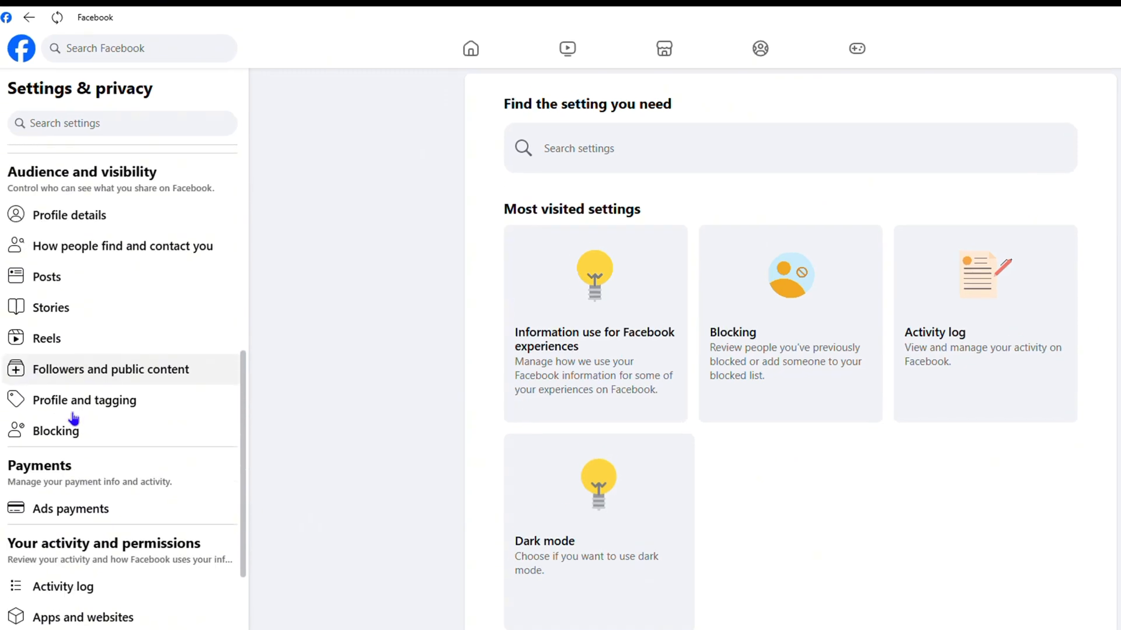
In the Activity log, show 'Your search history' with visited profiles grouped by date.
{"action": "left_click", "coordinate": [985, 332]}
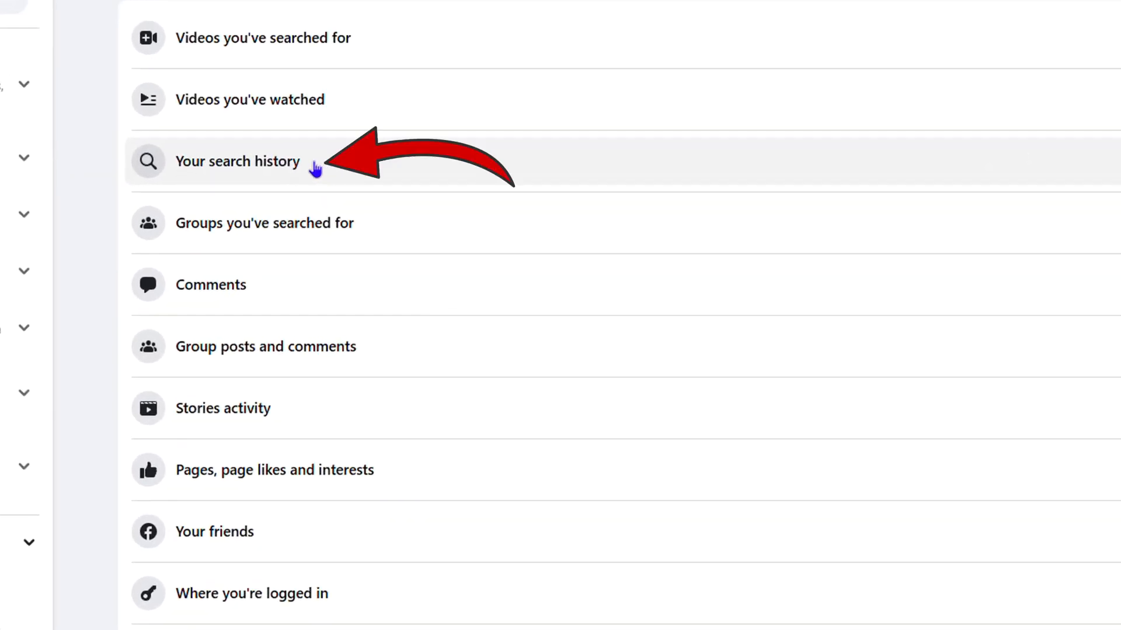
{"action": "left_click", "coordinate": [238, 161]}
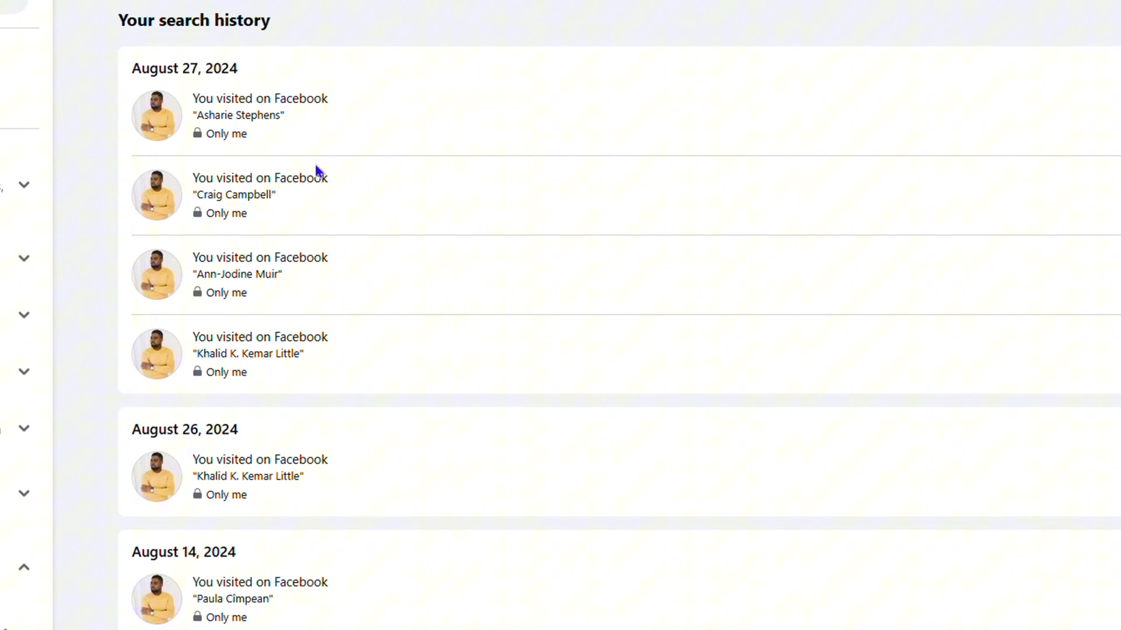
{"action": "scroll", "scroll_direction": "down", "scroll_amount": 3}
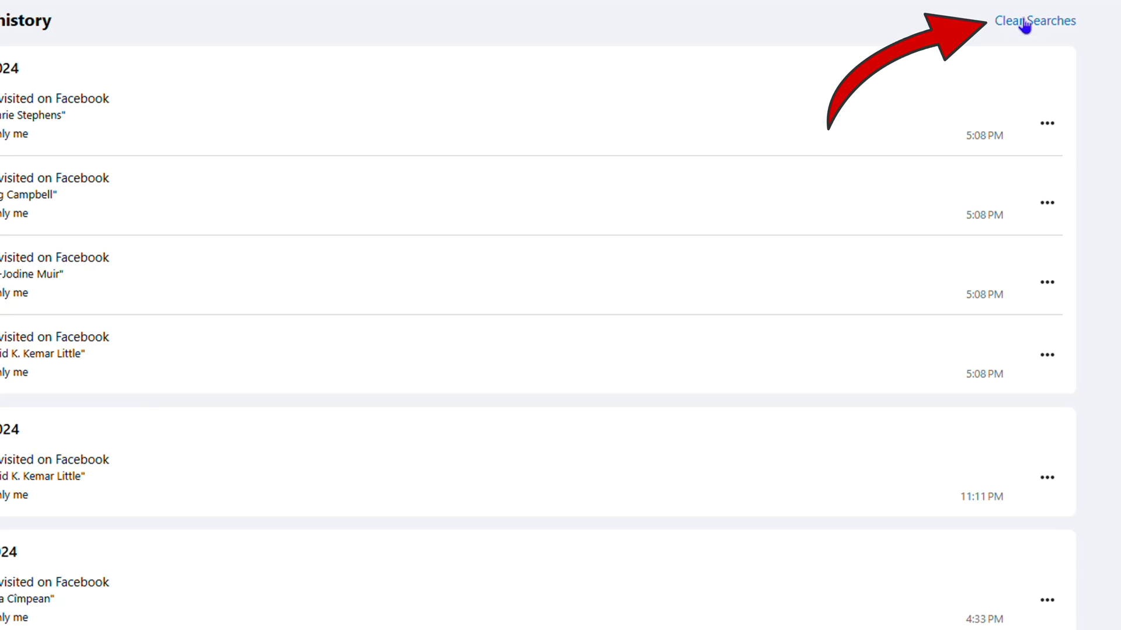
{"action": "mouse_move", "coordinate": [1038, 33]}
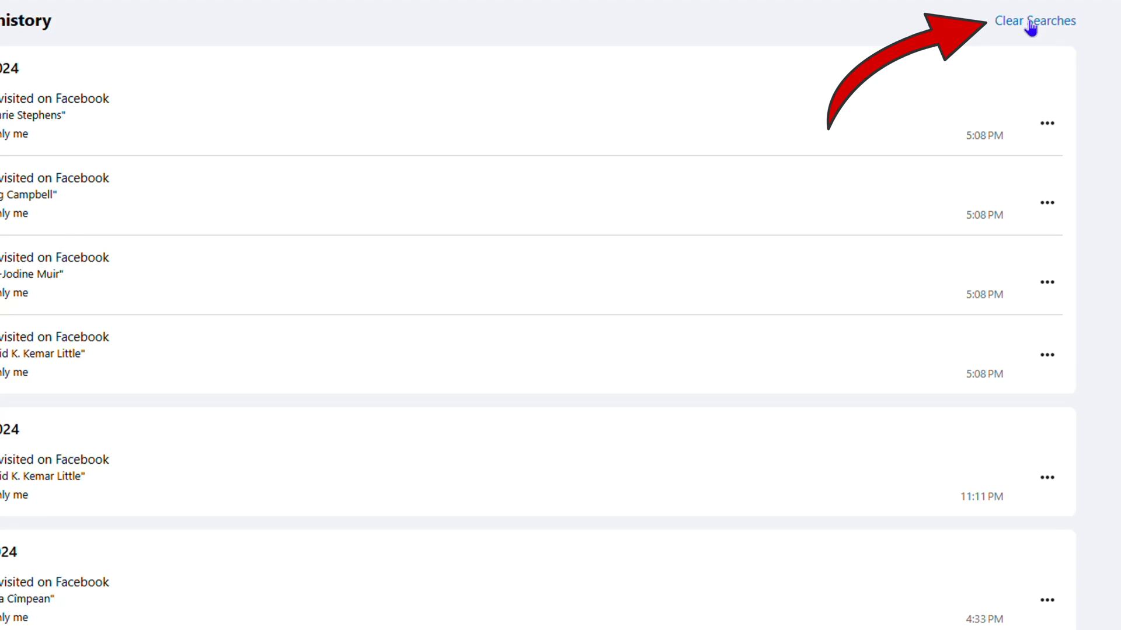
Clear all searches so the history page reports 'Nothing to show'.
{"action": "left_click", "coordinate": [1034, 21]}
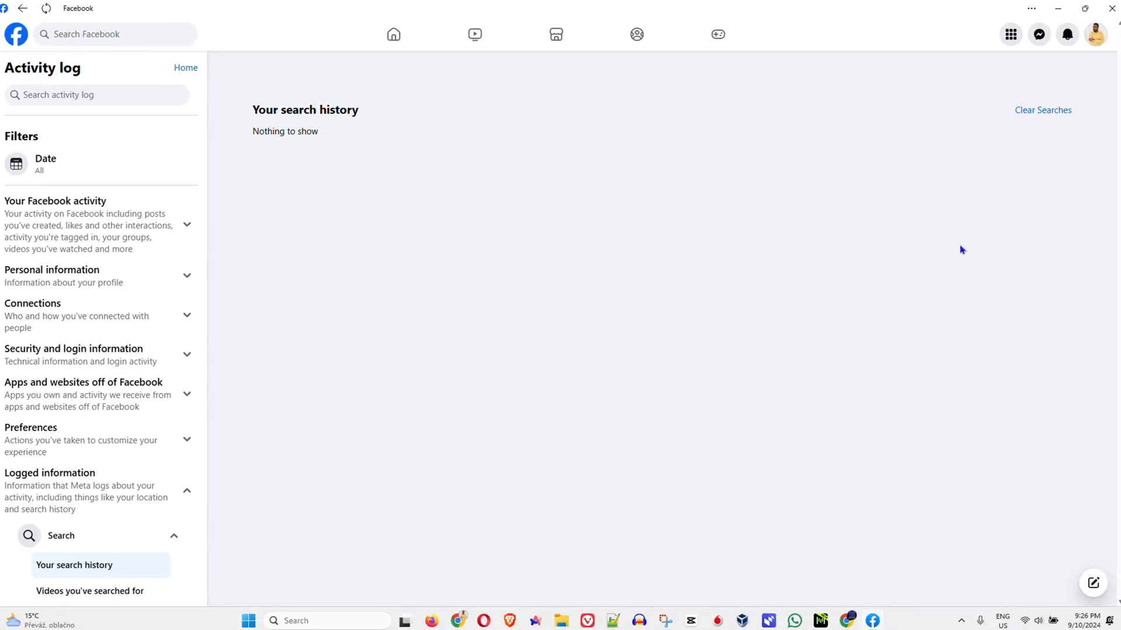
{"action": "mouse_move", "coordinate": [525, 193]}
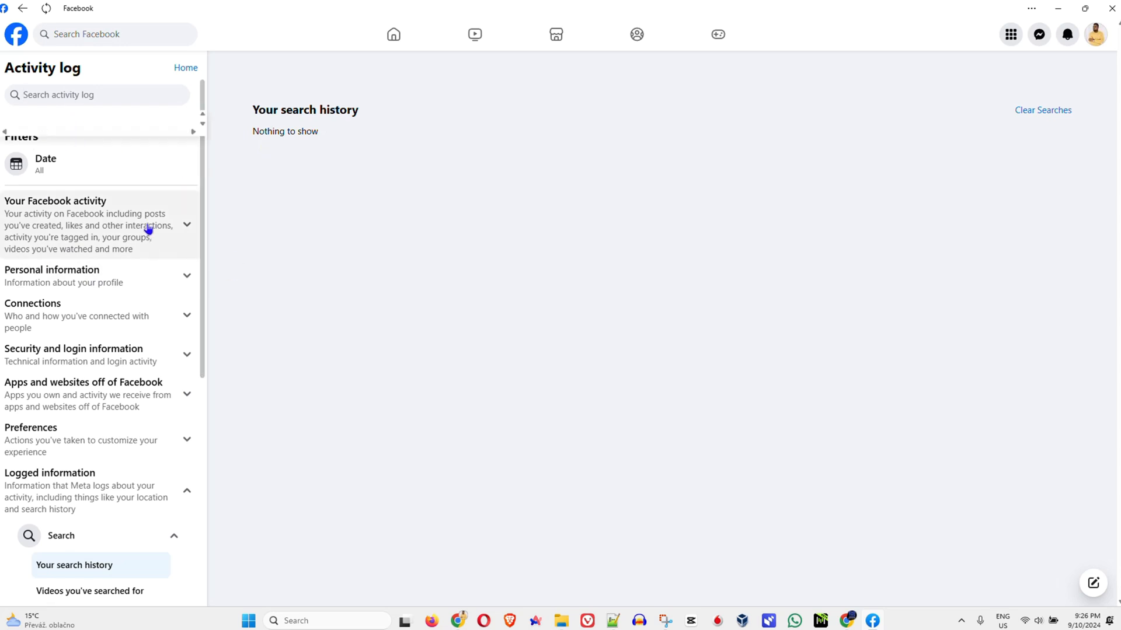
{"action": "mouse_move", "coordinate": [469, 301]}
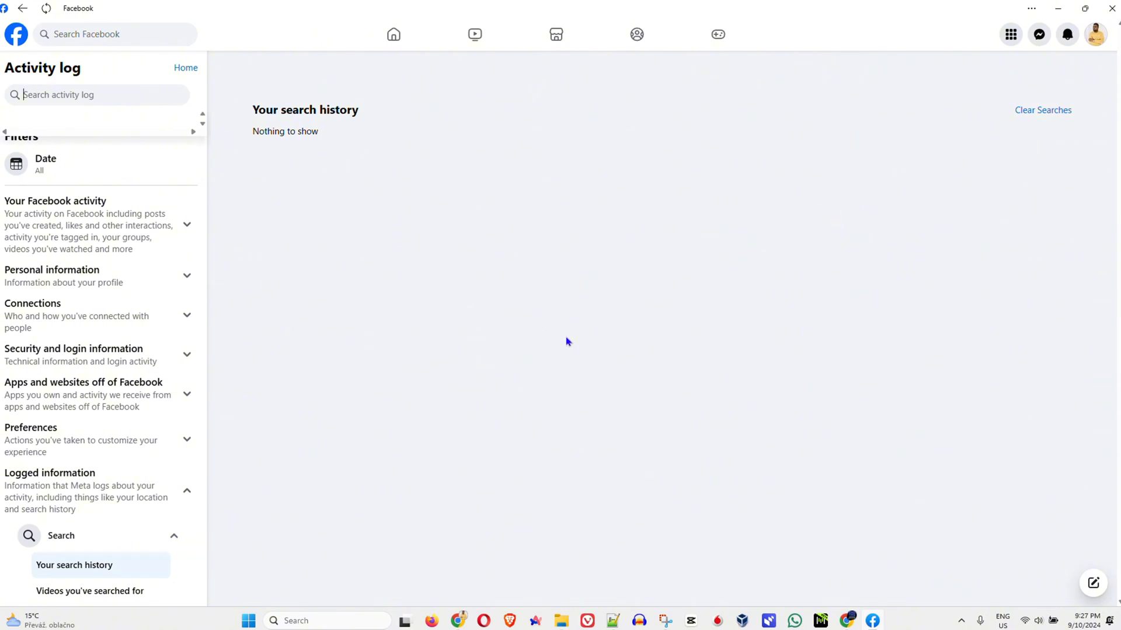
{"action": "mouse_move", "coordinate": [666, 5]}
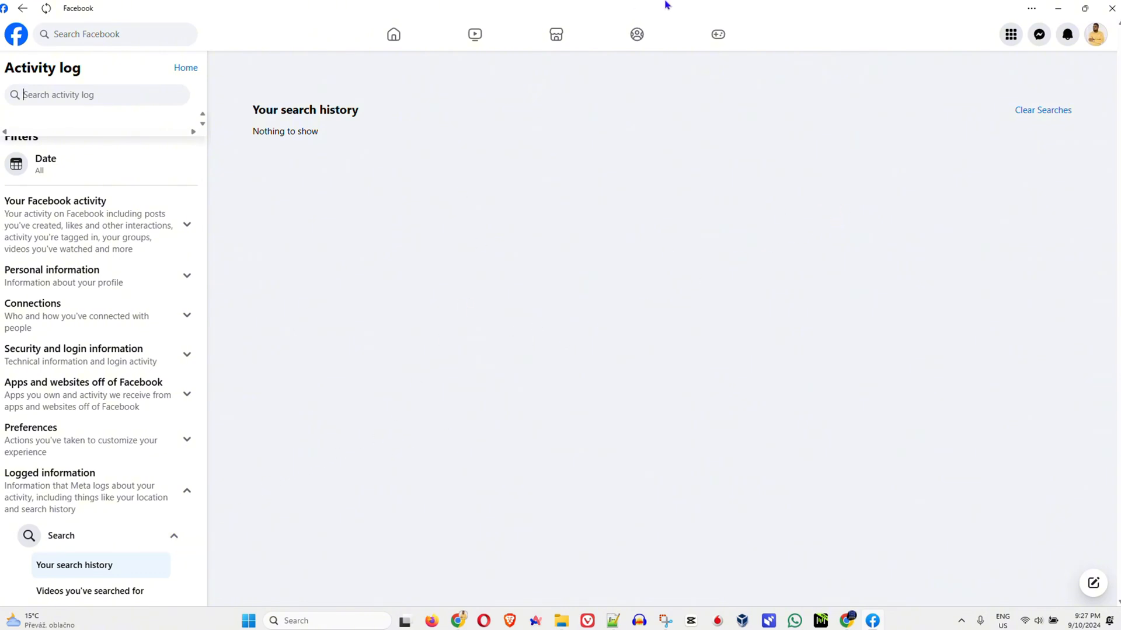